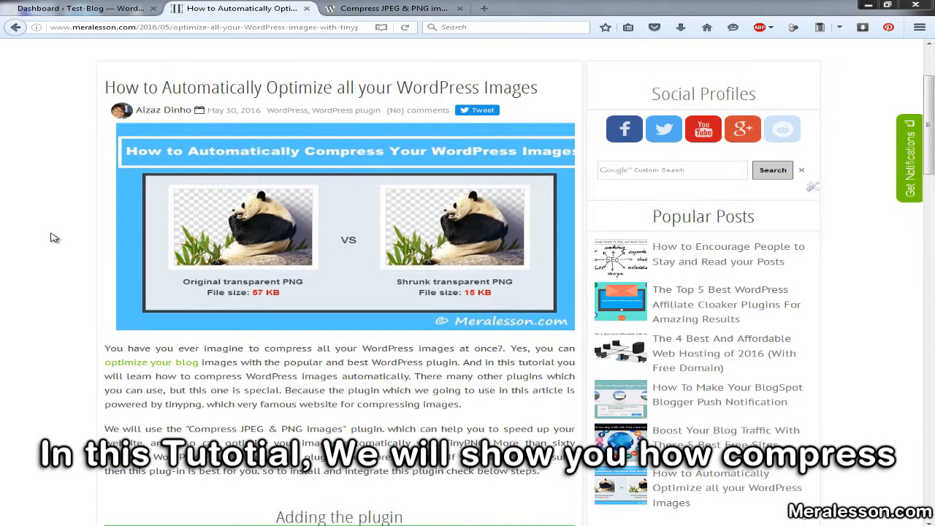
mouse_move(47, 264)
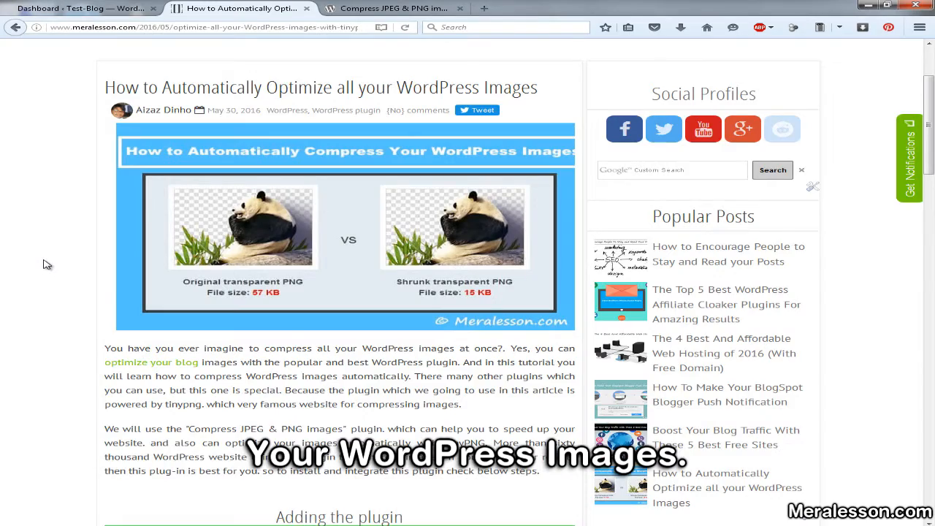
Review the Meralesson tutorial article, then switch to the Compress JPEG & PNG images plugin page.
scroll("down", 3)
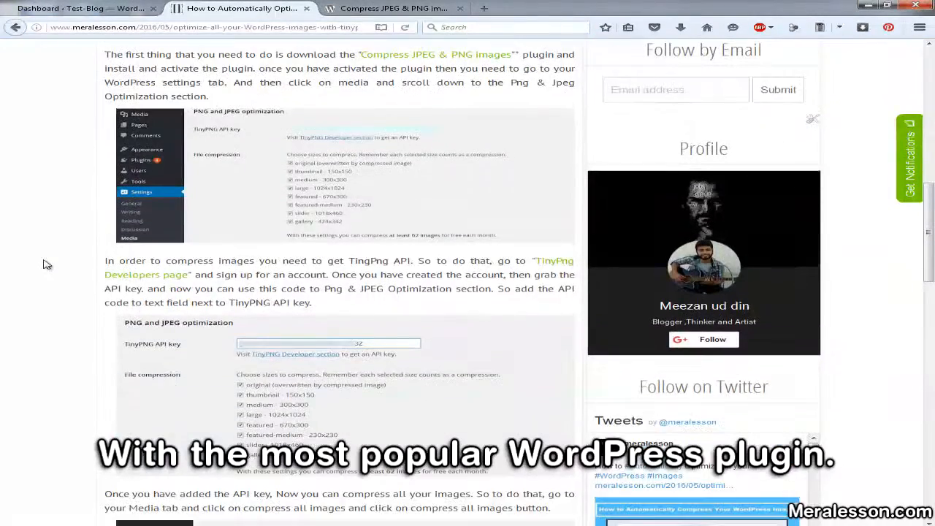
scroll("down", 3)
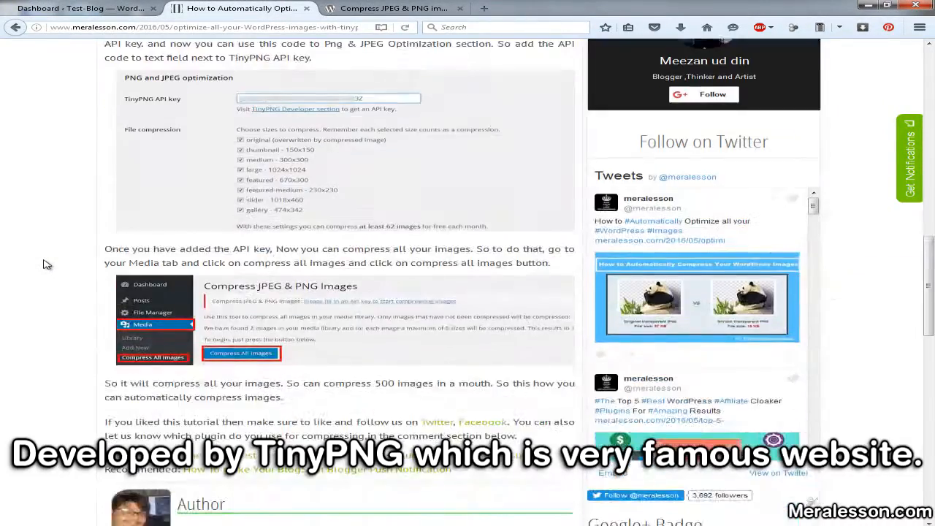
scroll("up", 3)
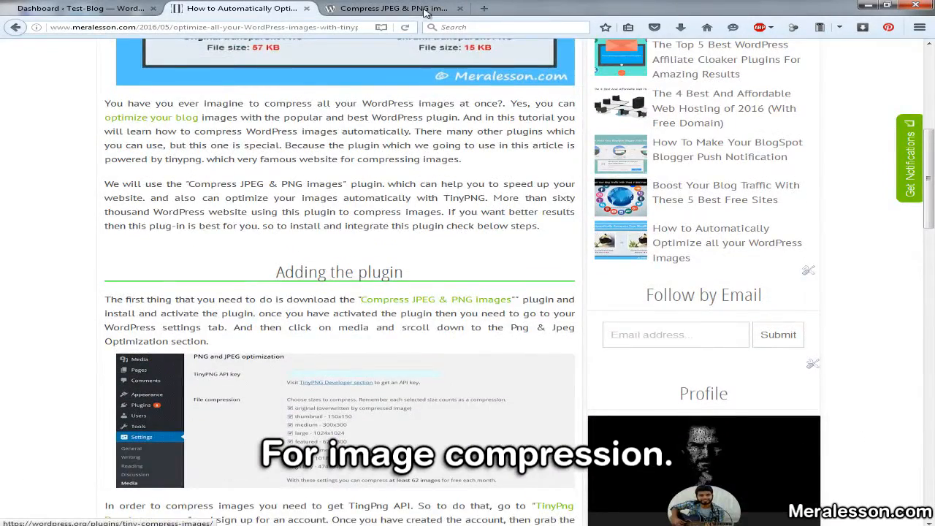
left_click(394, 9)
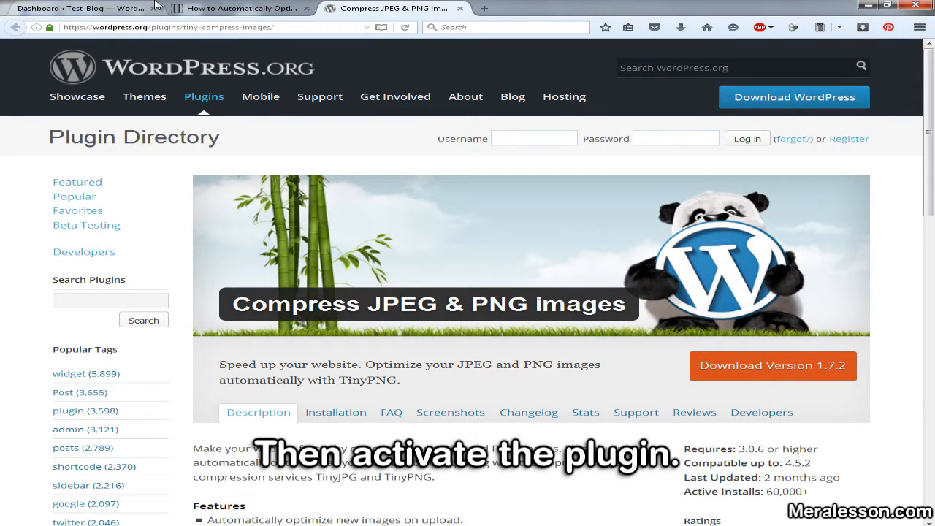
From the WordPress dashboard, go to Settings > Media and reach the PNG and JPEG optimization section.
left_click(80, 9)
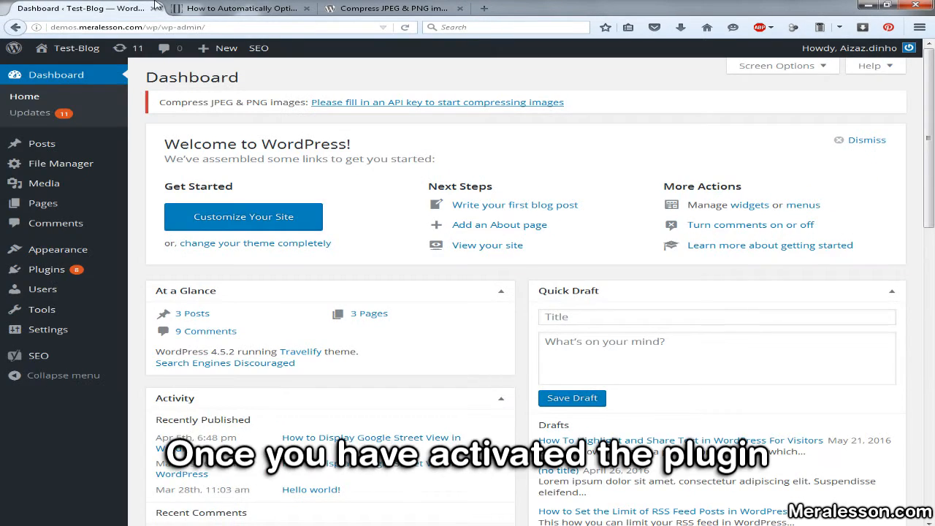
left_click(47, 330)
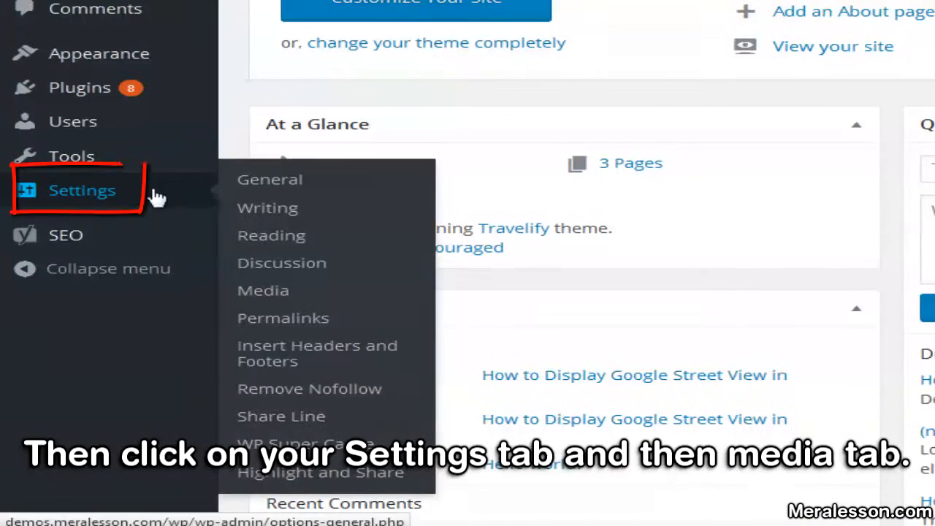
left_click(262, 289)
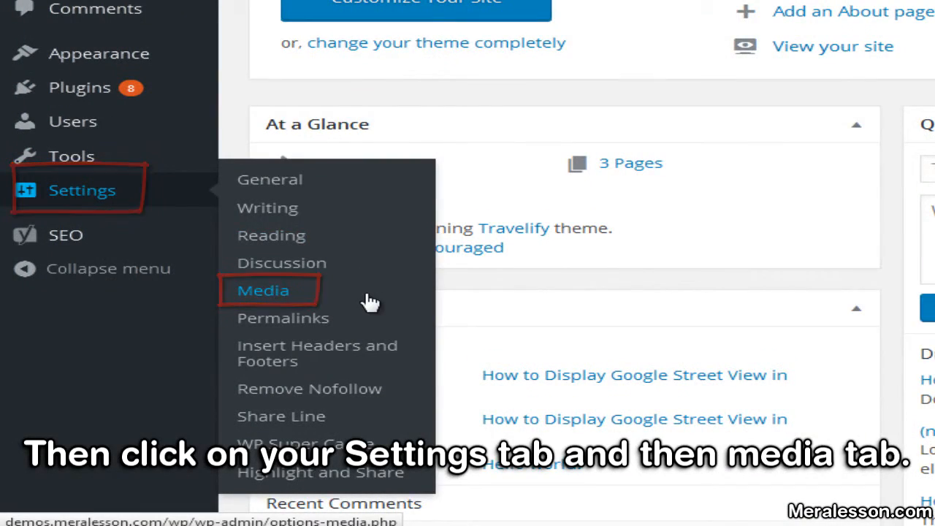
left_click(263, 289)
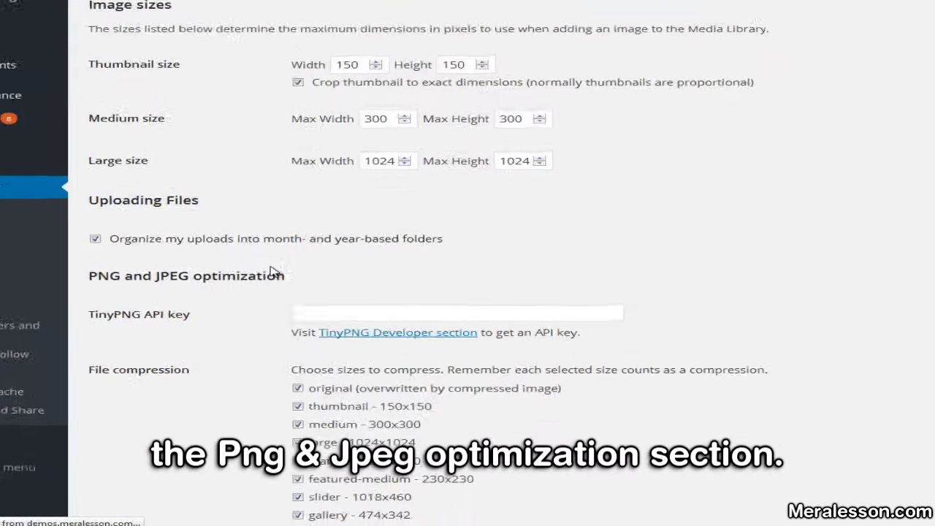
scroll("down", 3)
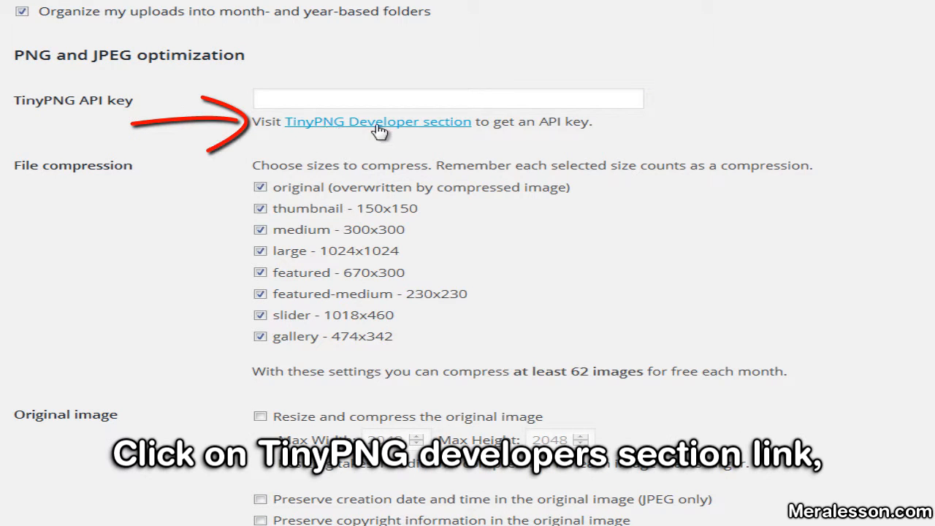
Follow the TinyPNG Developer section link to the Developer API key request page.
left_click(377, 121)
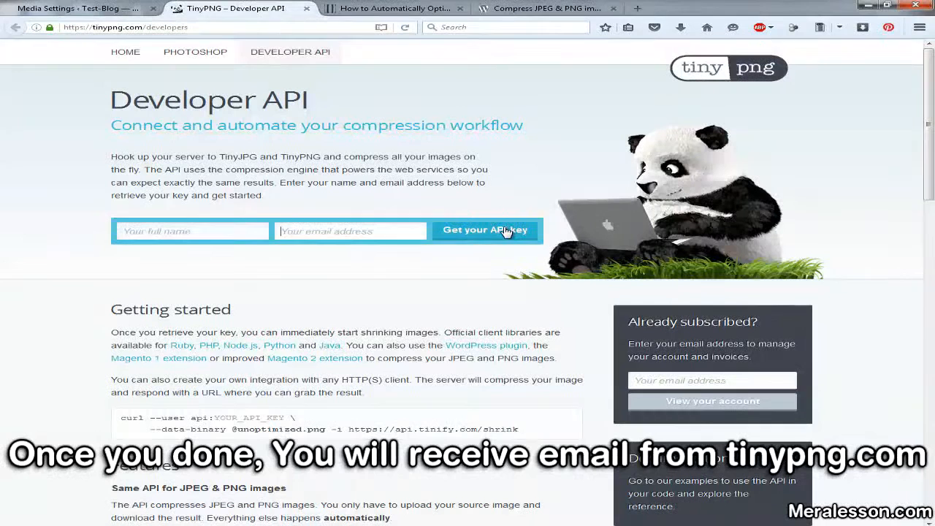
mouse_move(166, 493)
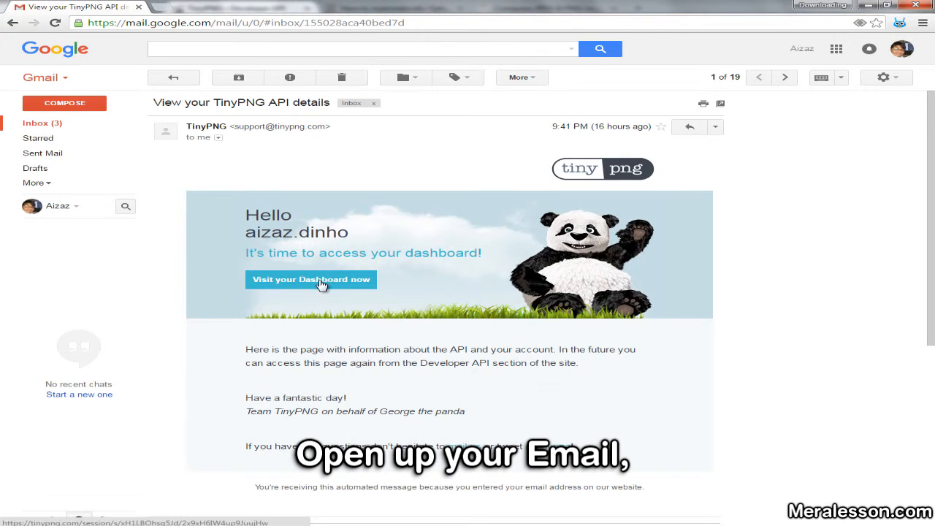
From the TinyPNG API details email, visit the TinyPNG dashboard holding the API key.
left_click(310, 279)
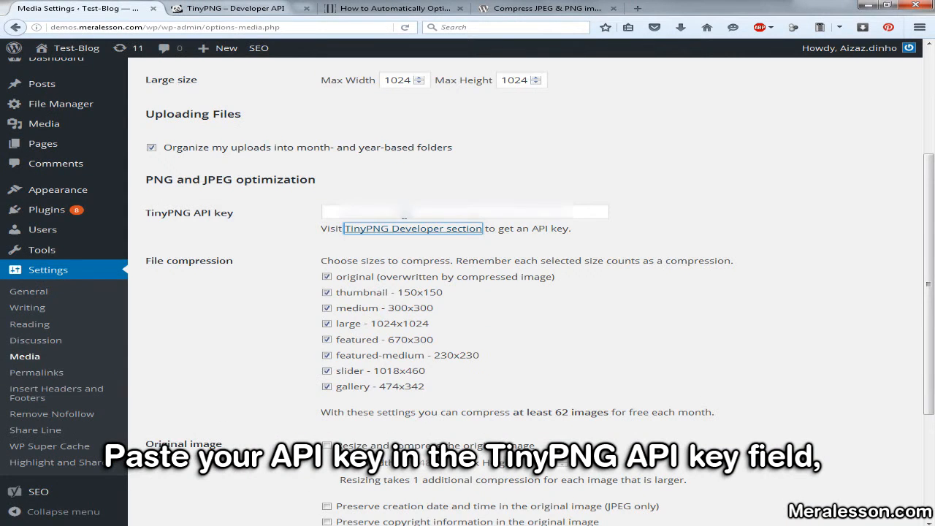
Save the media settings with the TinyPNG API key and go to the bulk Compress All Images page.
scroll("down", 3)
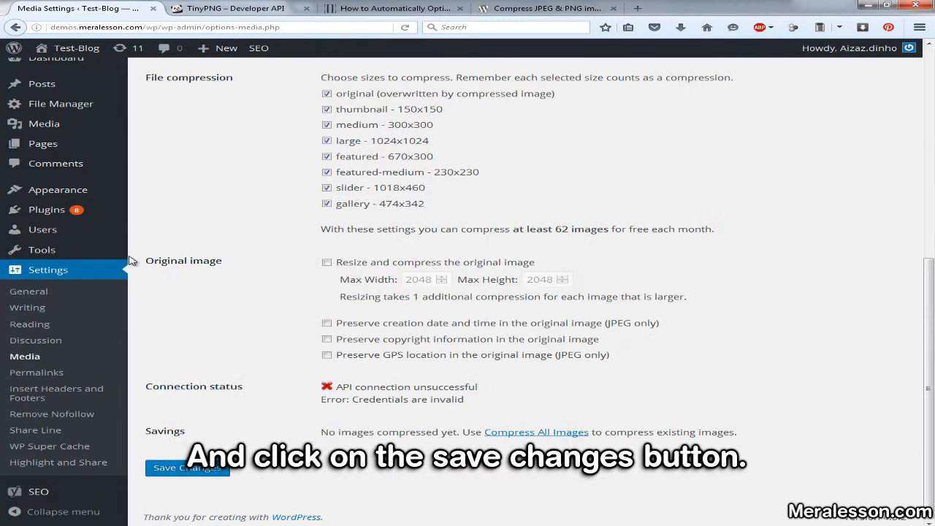
left_click(187, 467)
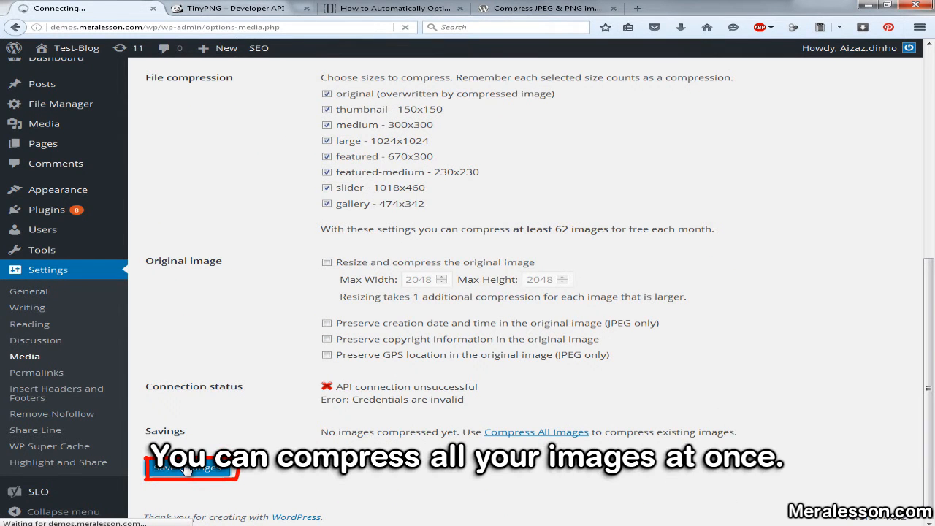
left_click(190, 467)
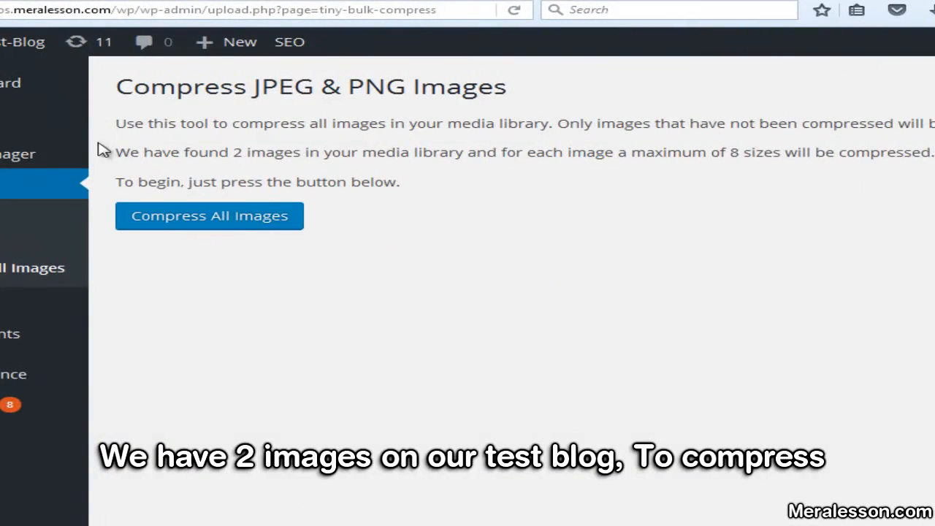
Highlight the 2 images found count and start Compress All Images on the media library.
left_click_drag(116, 152, 338, 152)
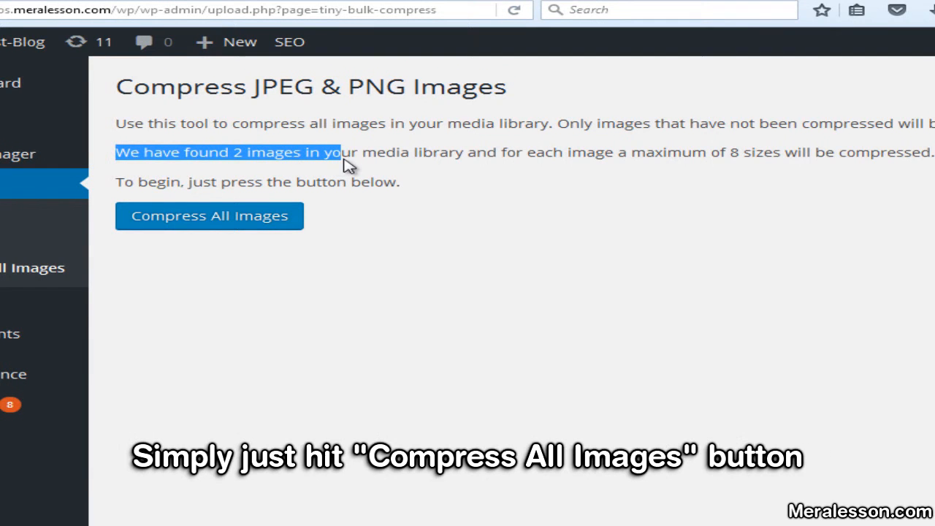
mouse_move(262, 222)
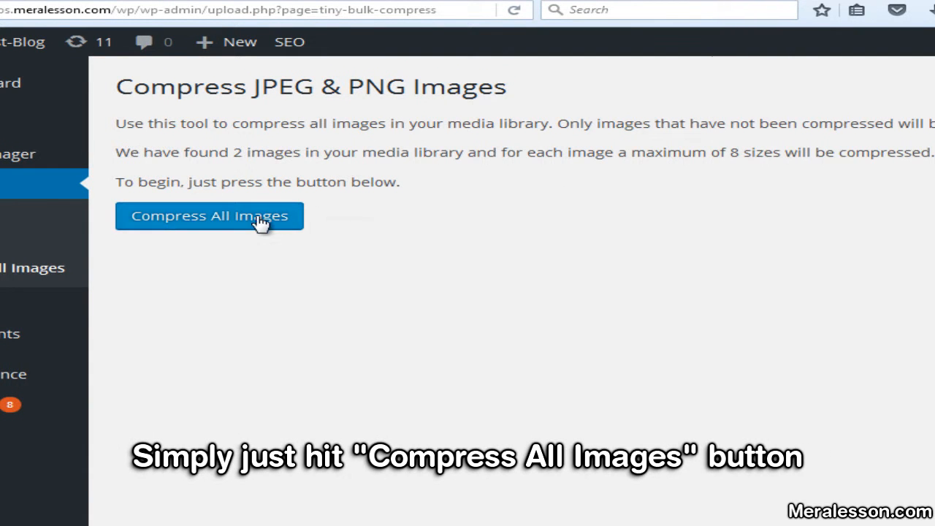
left_click(209, 216)
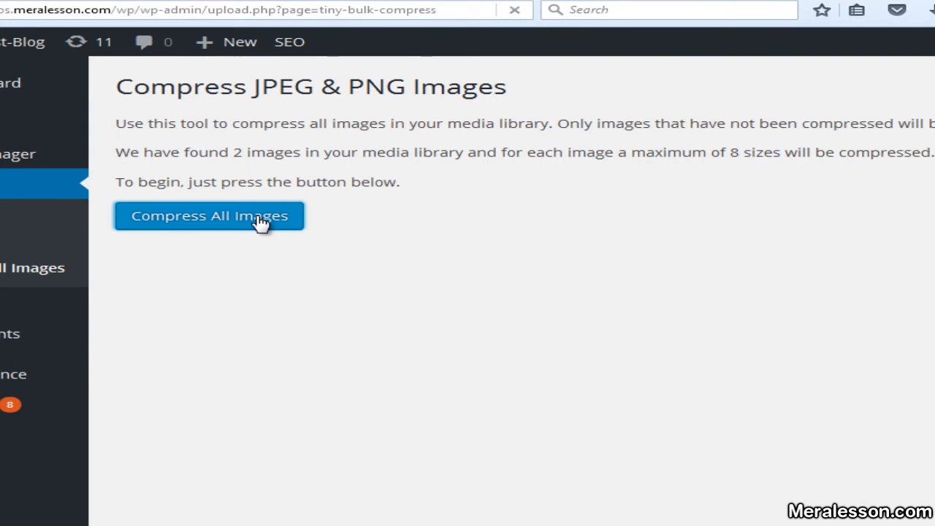
left_click(209, 217)
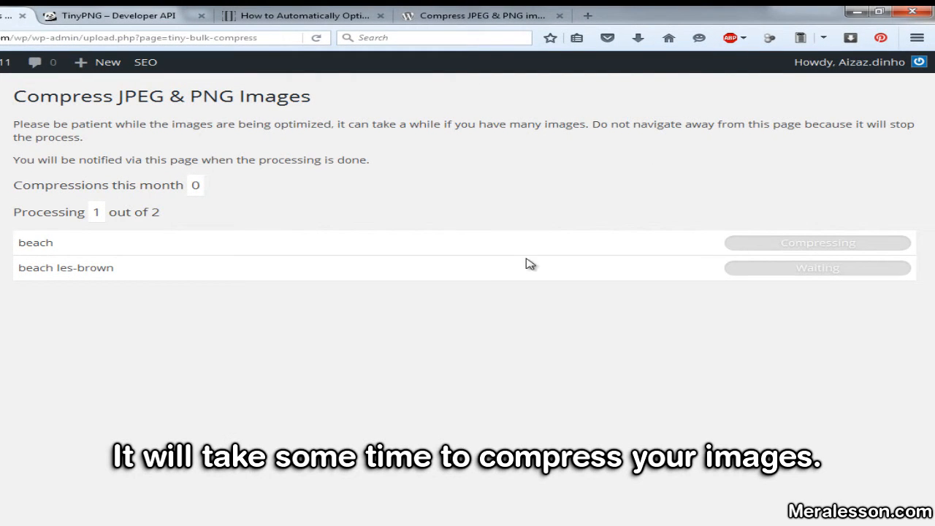
mouse_move(842, 252)
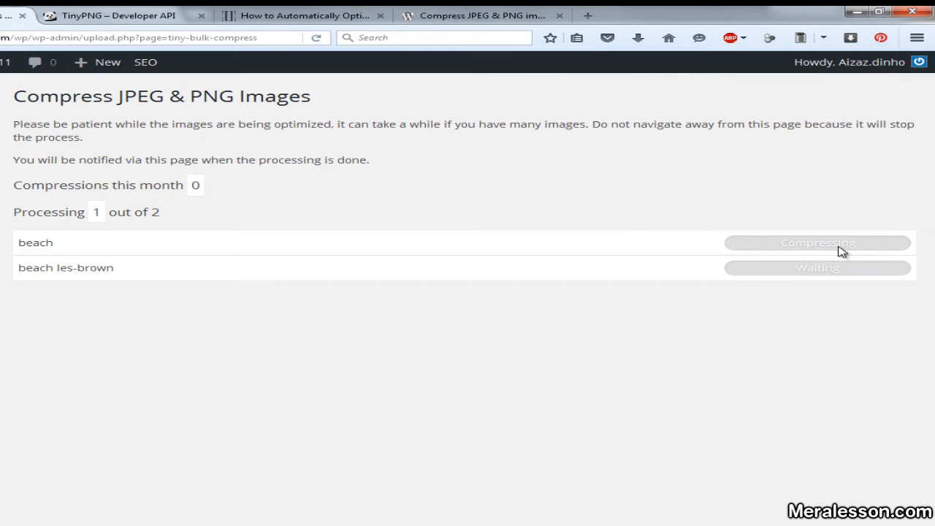
mouse_move(766, 278)
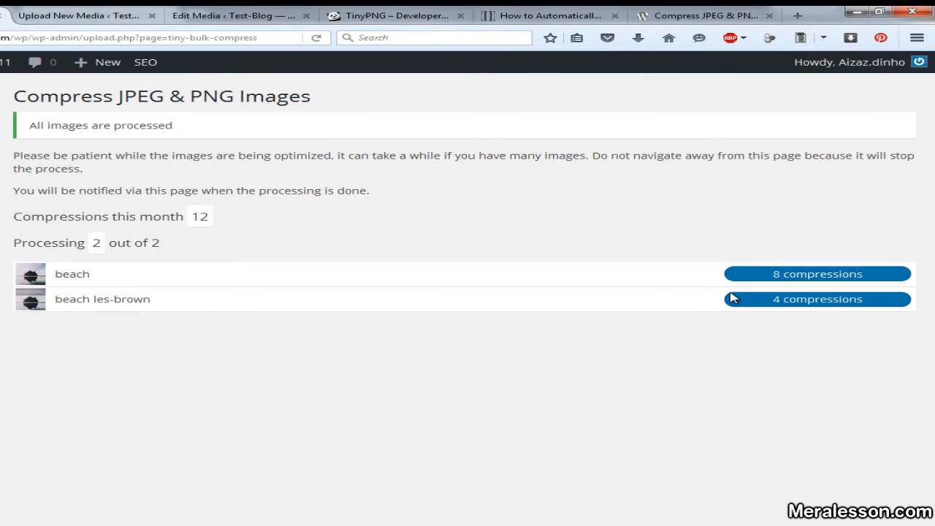
mouse_move(211, 251)
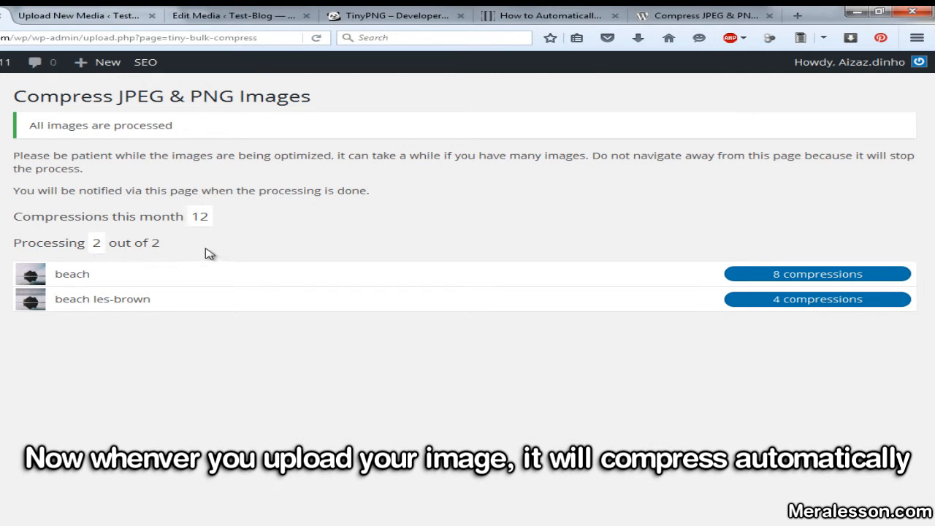
Switch to the newly uploaded image and view its edit page showing the compression details.
left_click(81, 14)
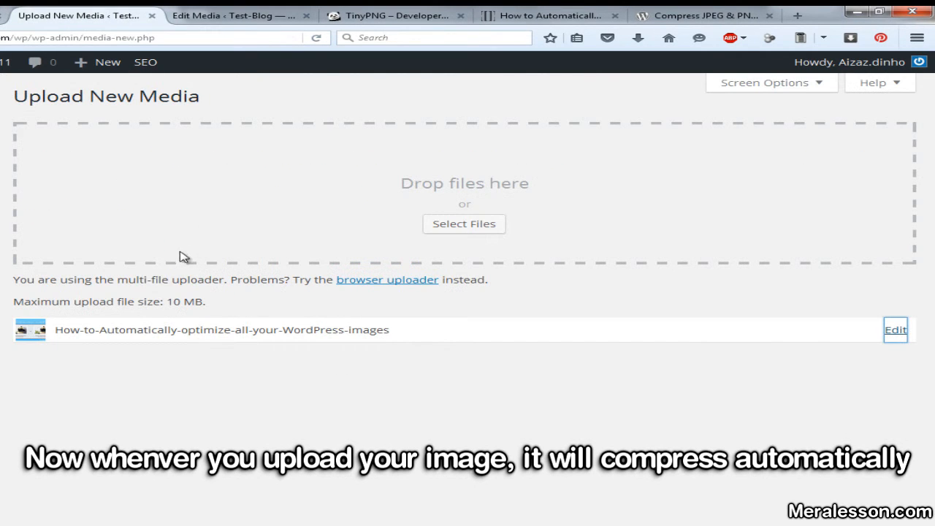
mouse_move(198, 351)
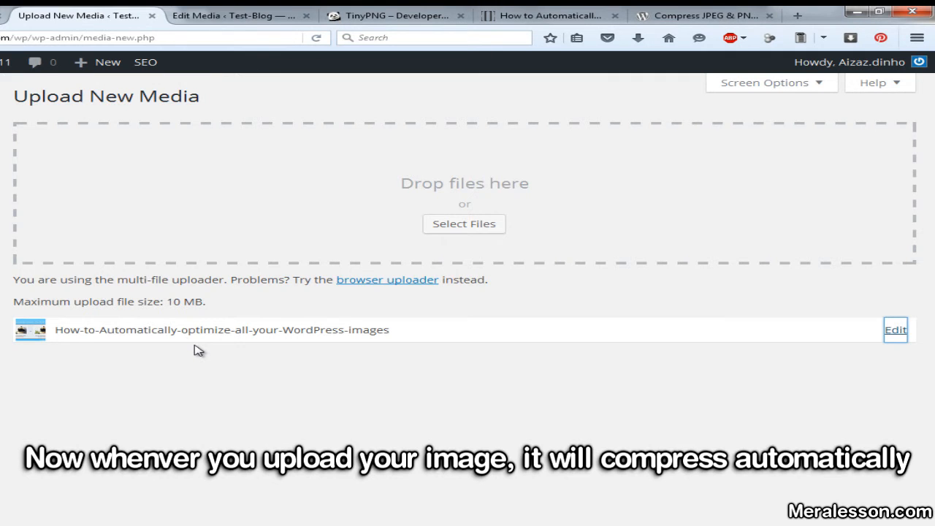
left_click(894, 330)
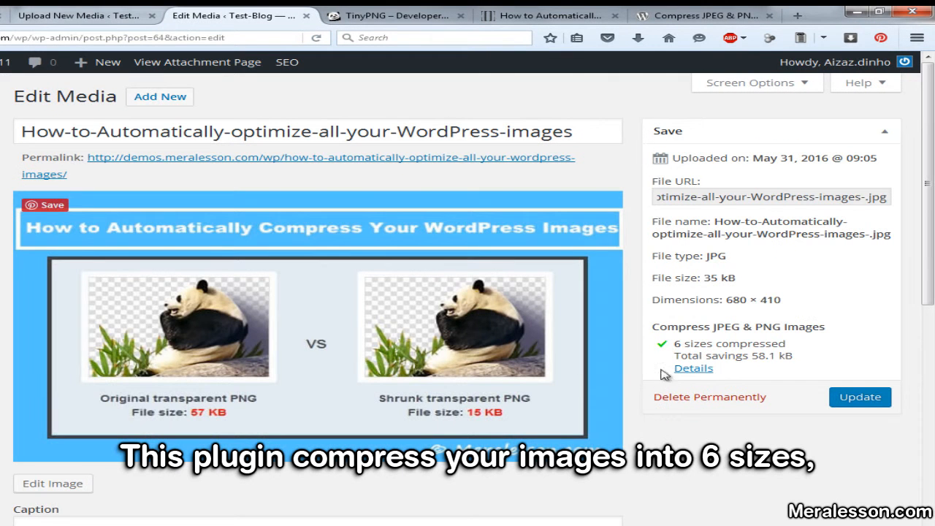